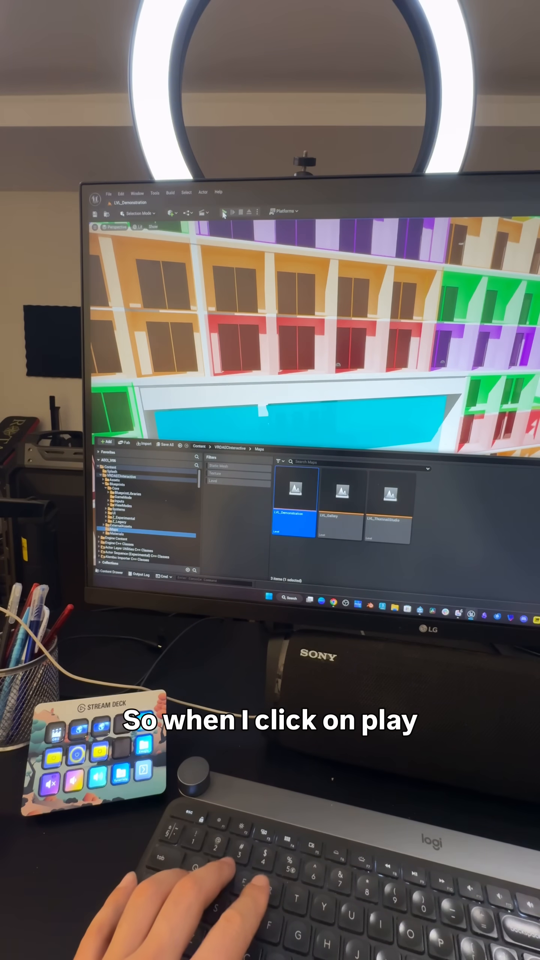
Run the LVL_Demonstration level in Play In Editor mode.
left_click(232, 212)
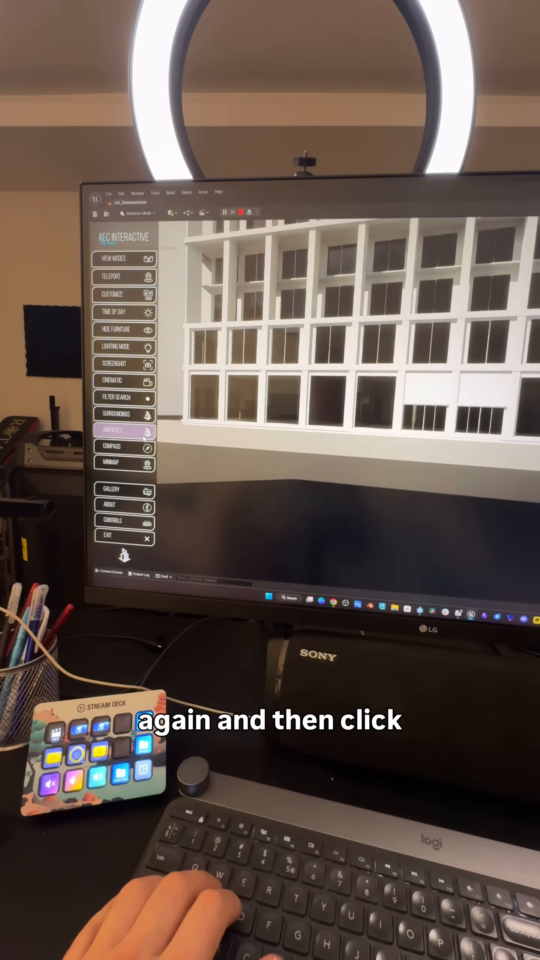
Show surroundings with amenities, then open the unit filter panel (88 of 88 units).
left_click(123, 414)
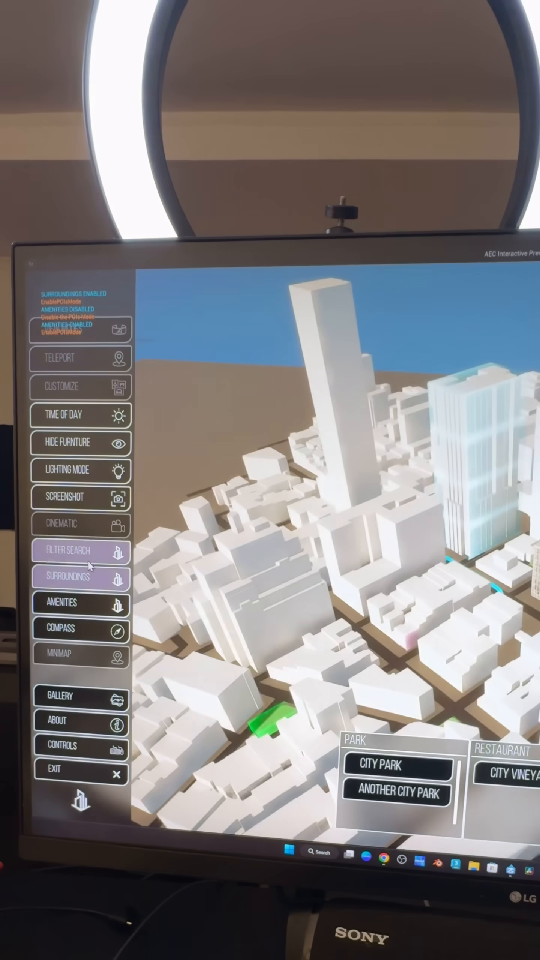
left_click(80, 551)
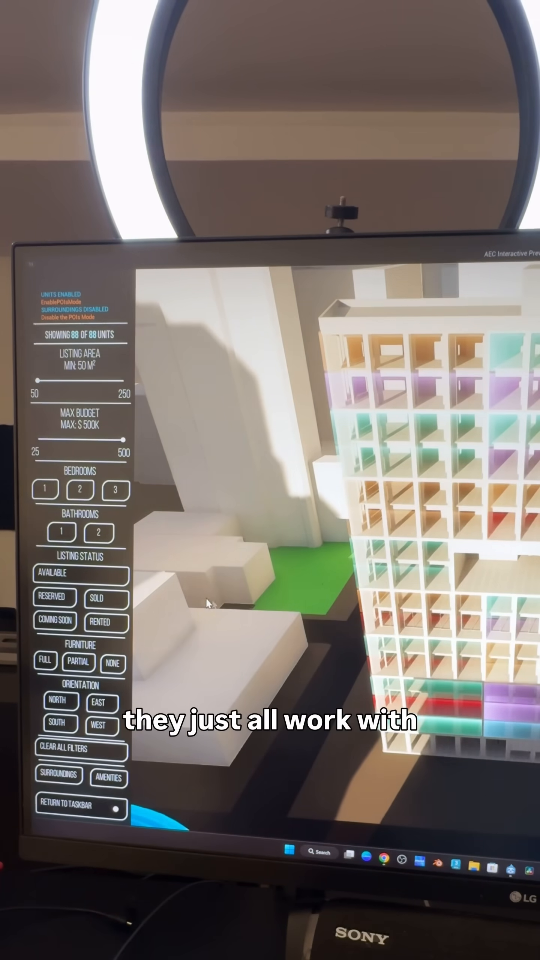